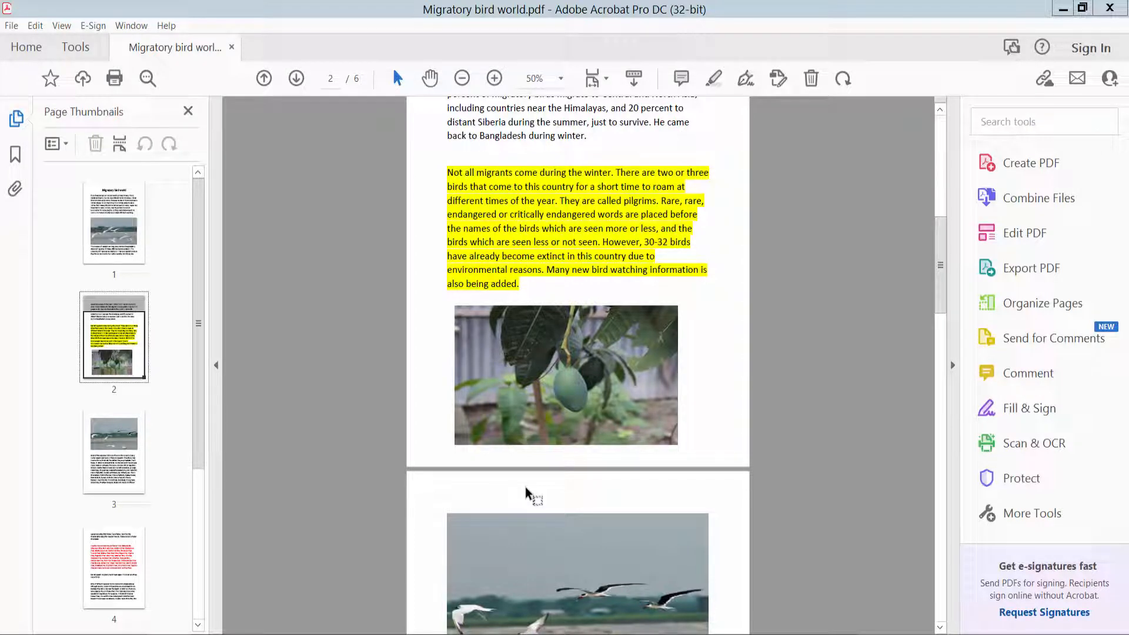
mouse_move(523, 500)
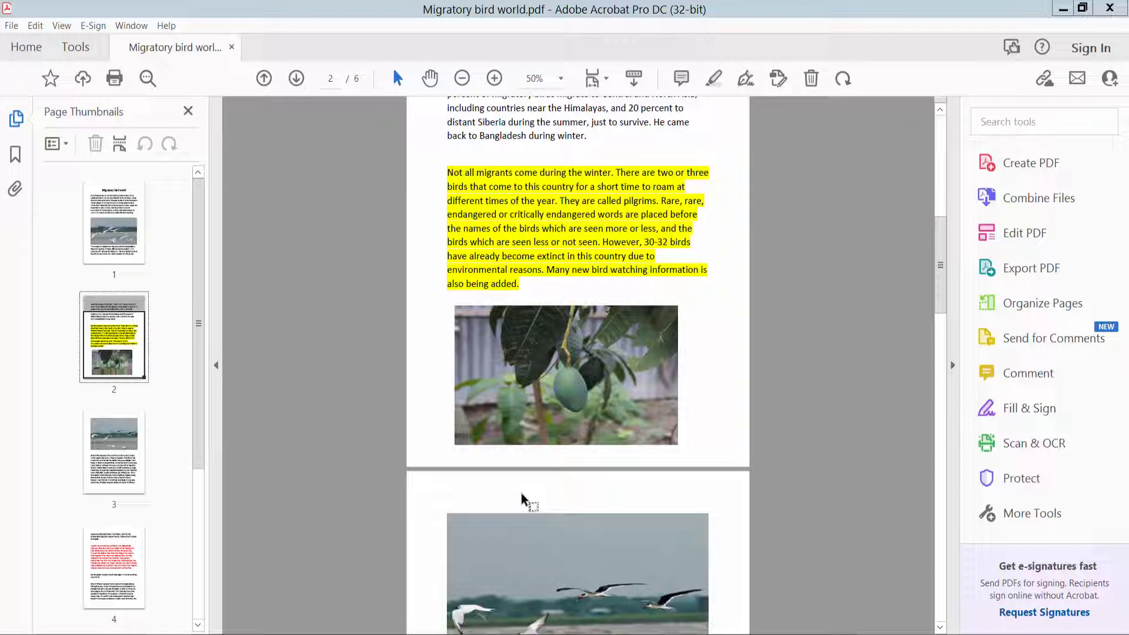
mouse_move(536, 492)
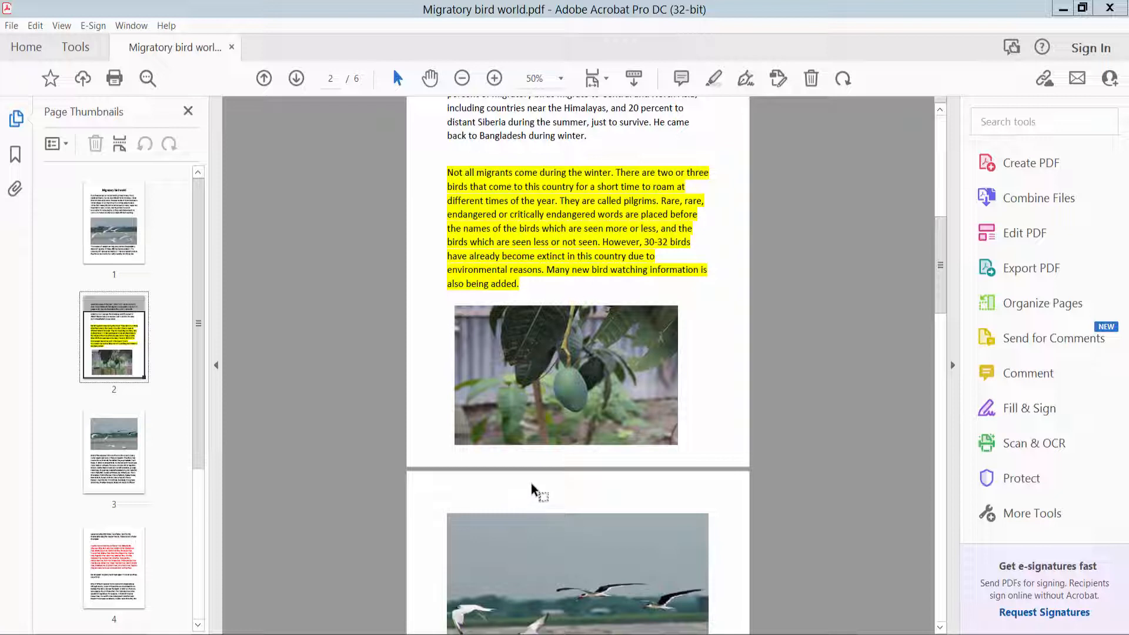
mouse_move(548, 413)
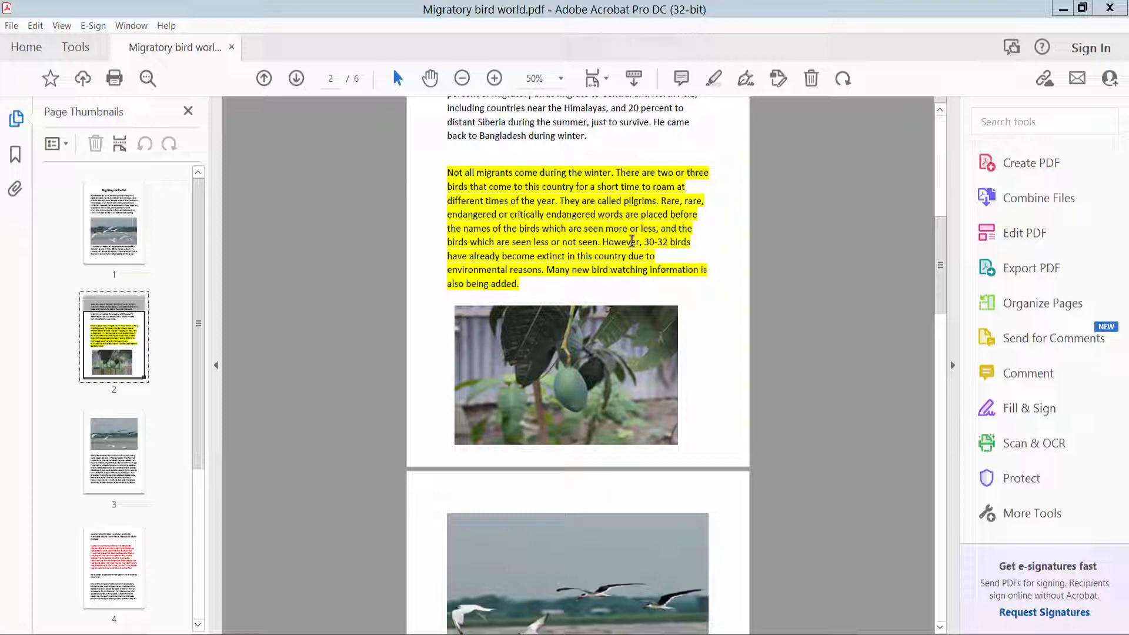
- Zoom page 2 from 50% to 75% to enlarge the highlighted migrants paragraph
click(494, 78)
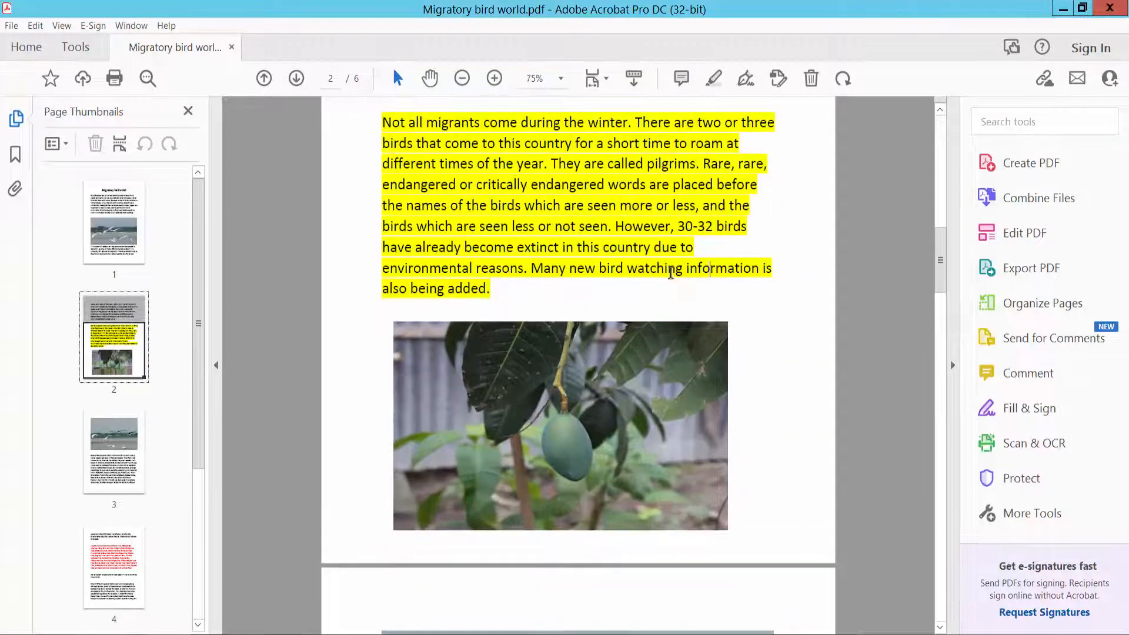
scroll(down, 3)
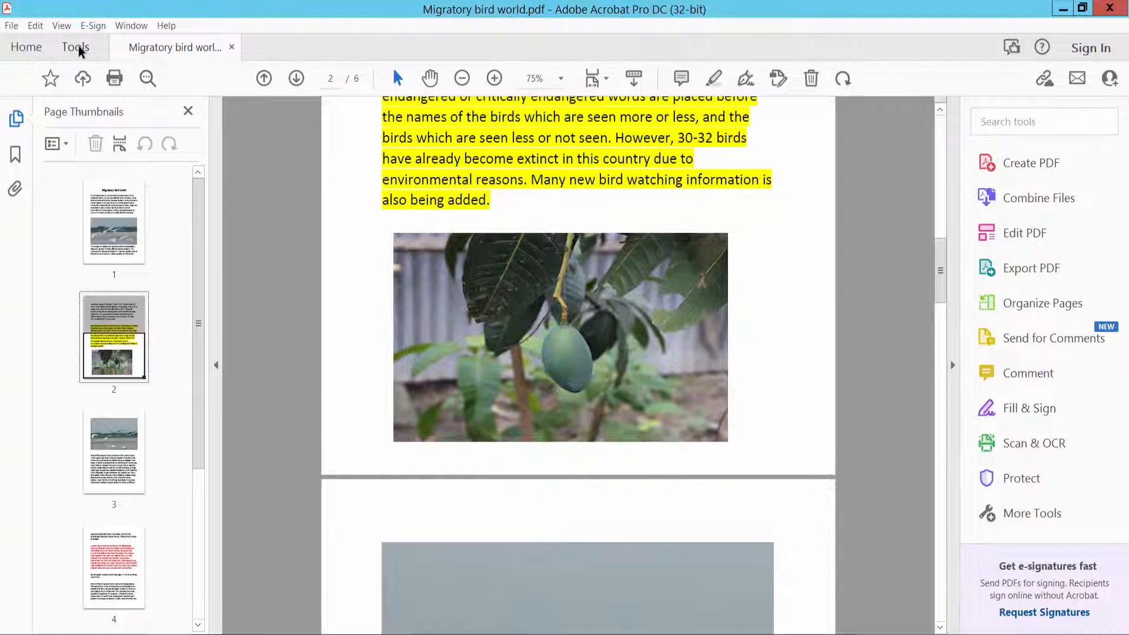
- Turn on Edit PDF mode so page 2's text and images become editable
click(74, 47)
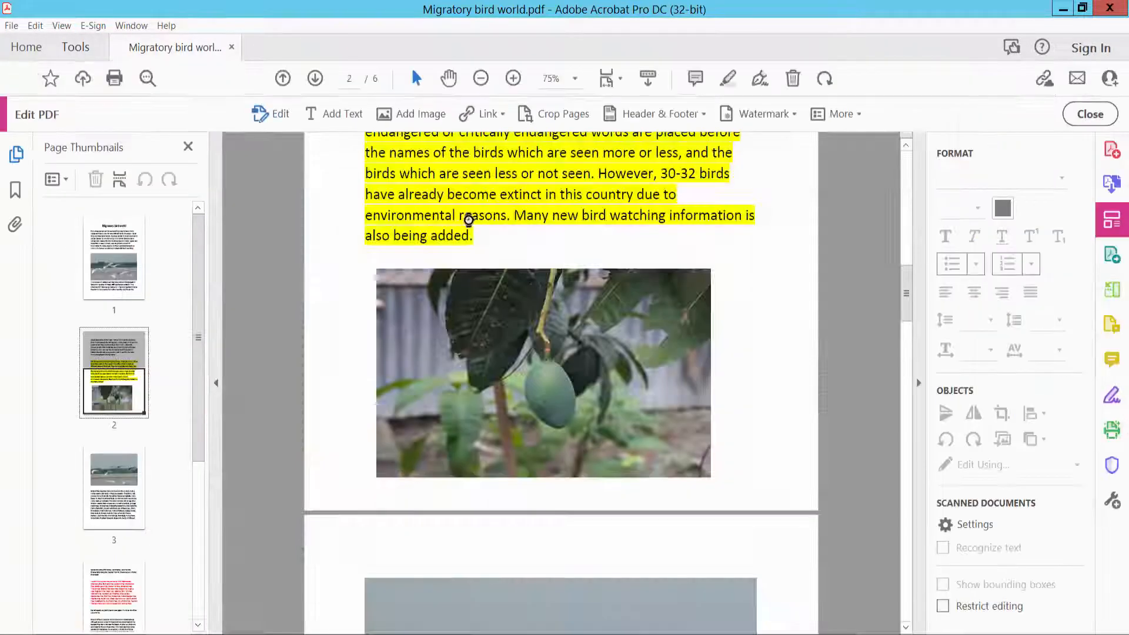
click(945, 585)
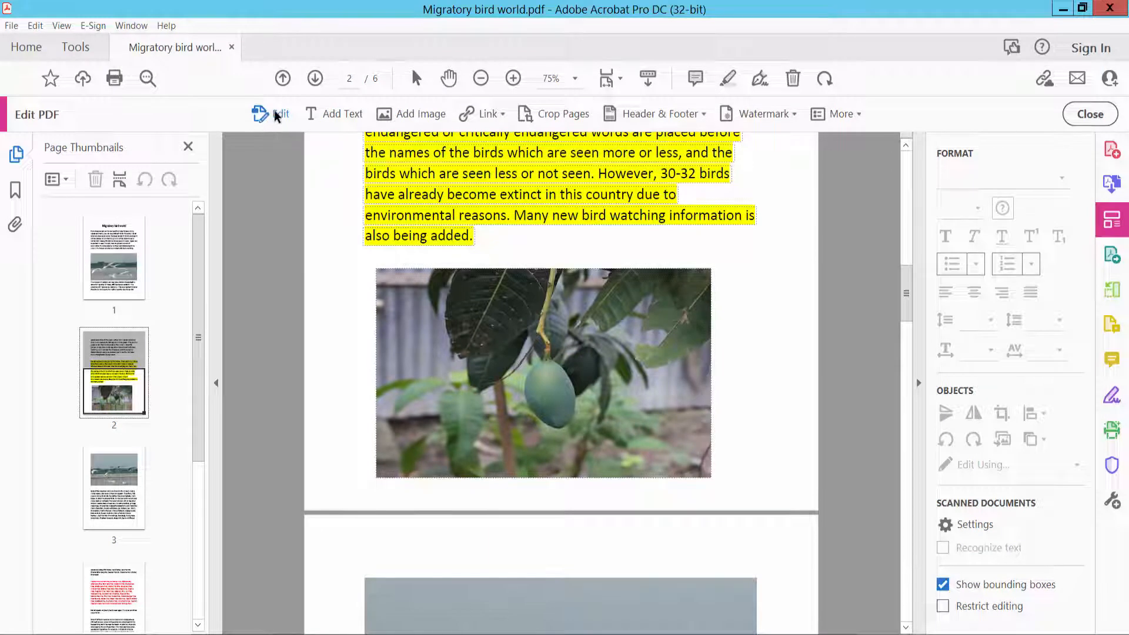
scroll(down, 3)
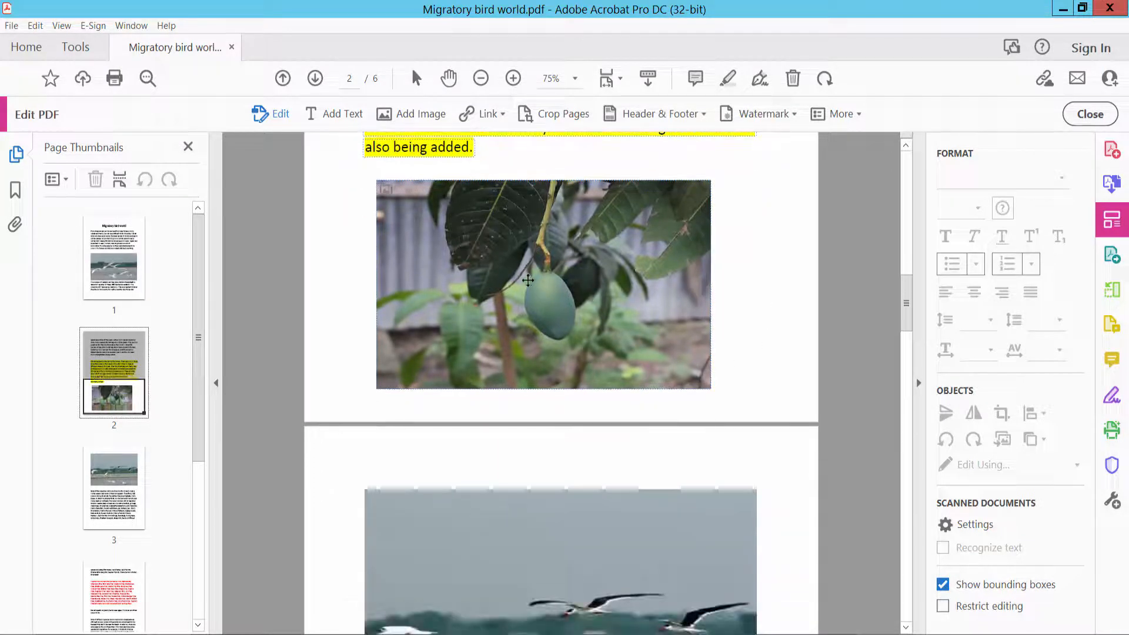
mouse_move(543, 268)
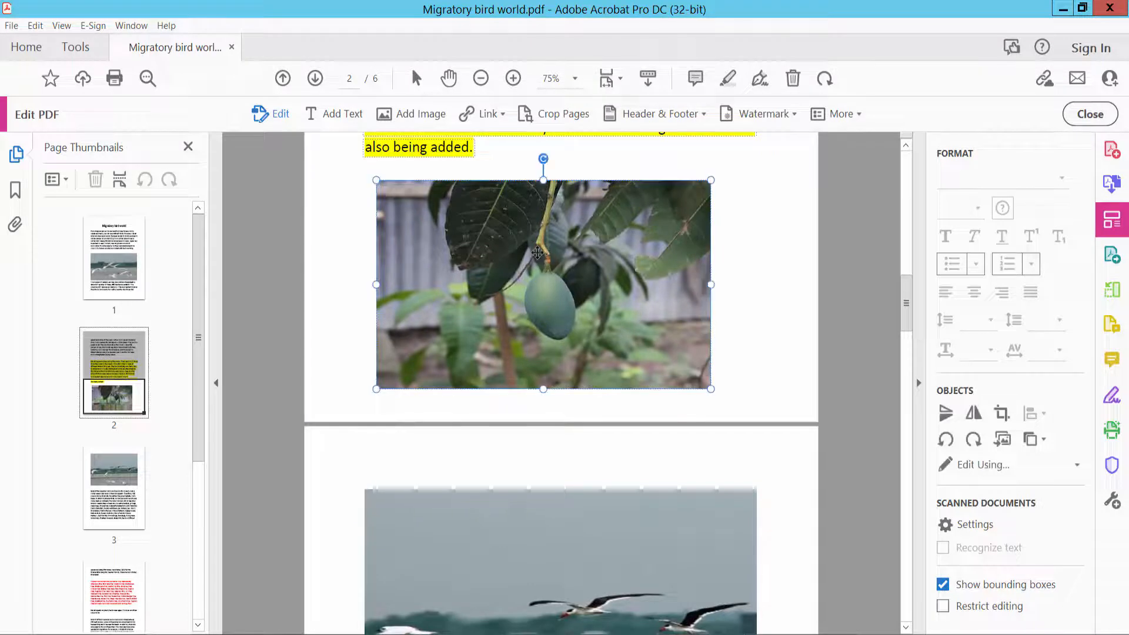
- Copy the mango photo on page 2 using its right-click menu
right_click(537, 235)
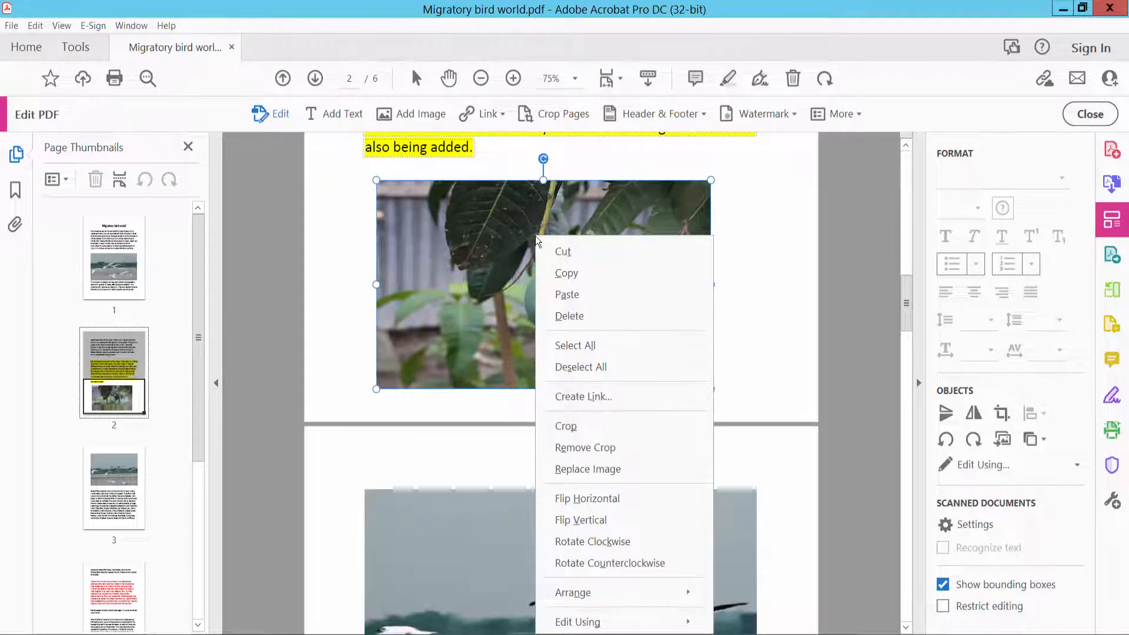
mouse_move(575, 280)
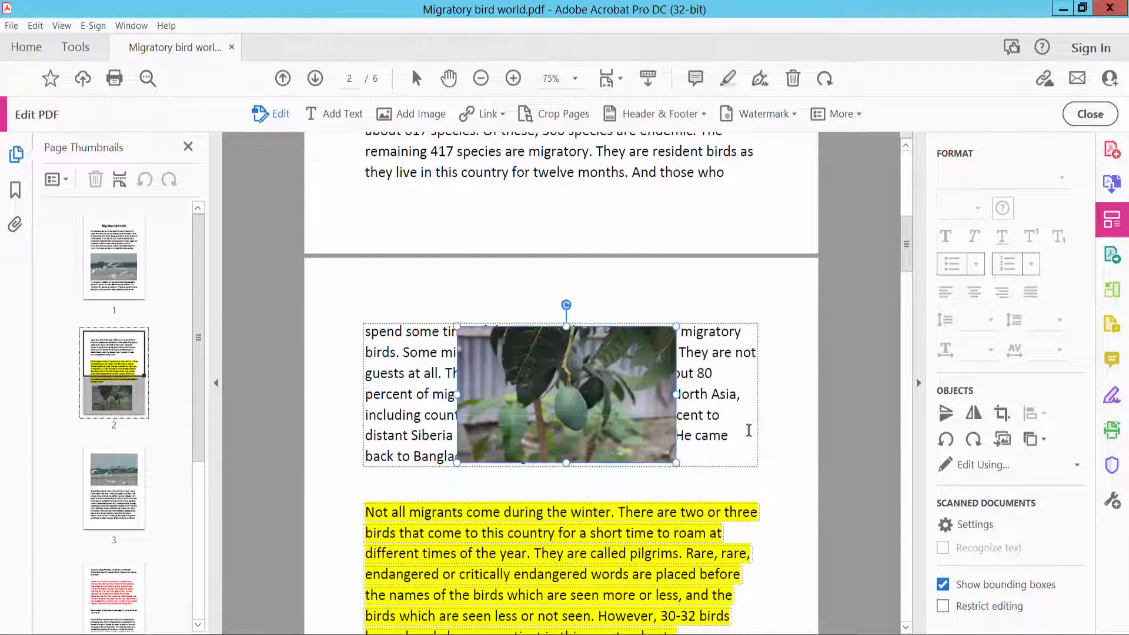
scroll(down, 3)
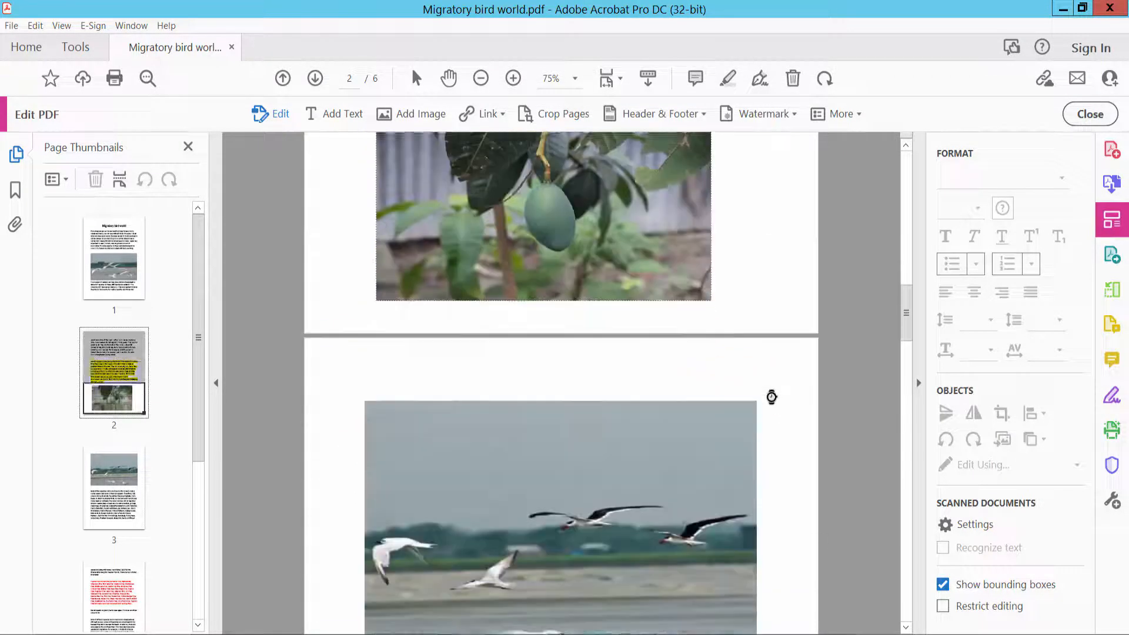
- Cut the flying-birds photo from page 3 and position it on page 4
scroll(down, 3)
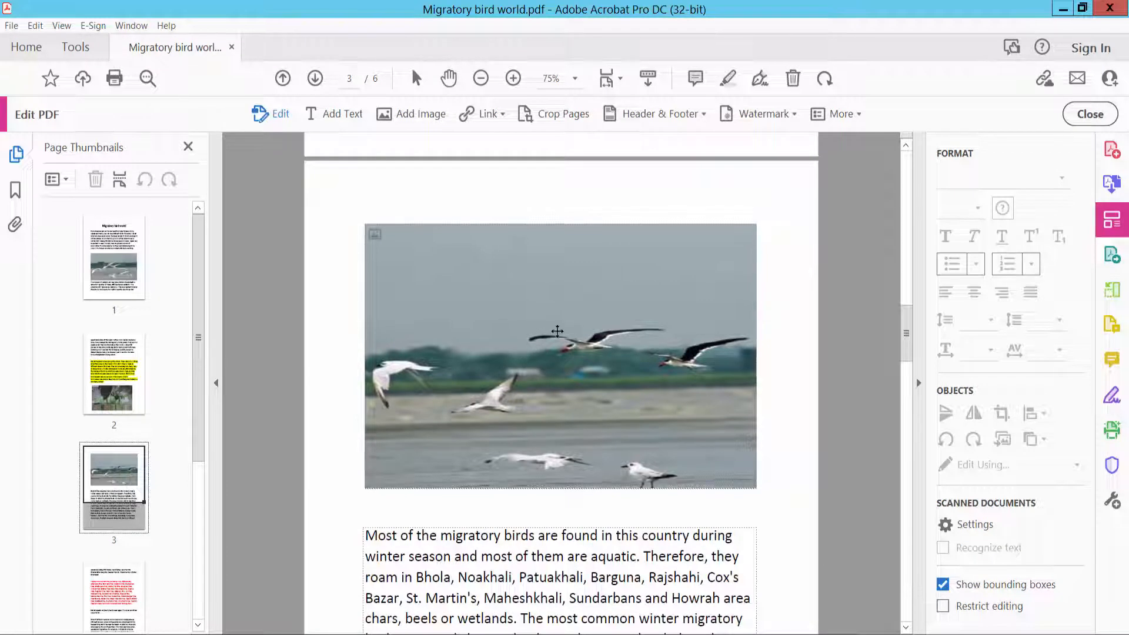
click(557, 332)
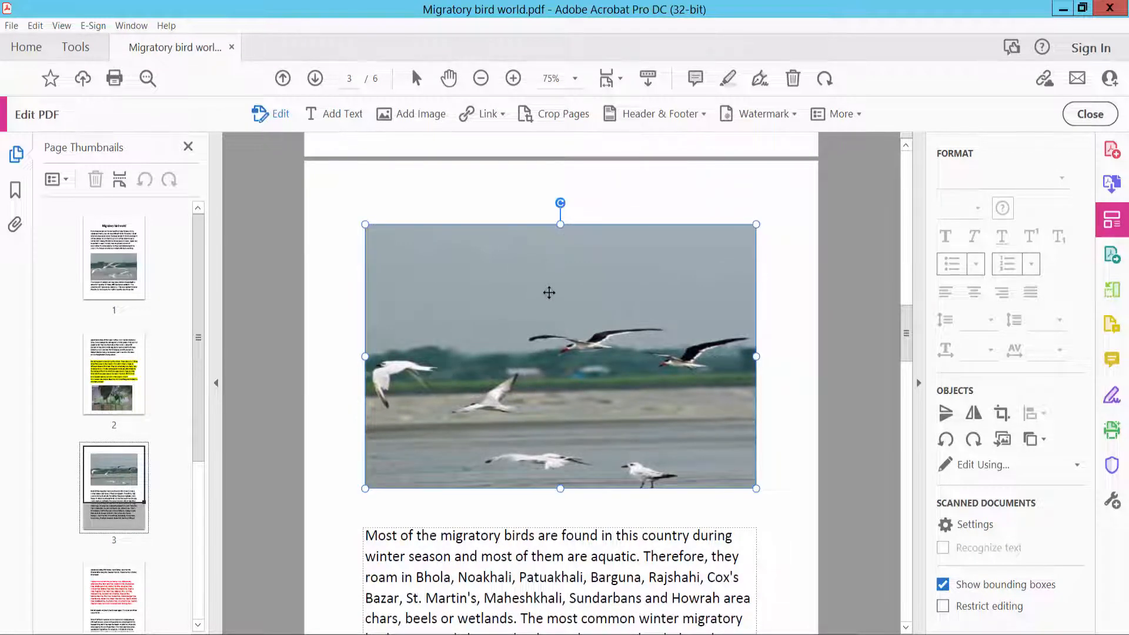
right_click(549, 292)
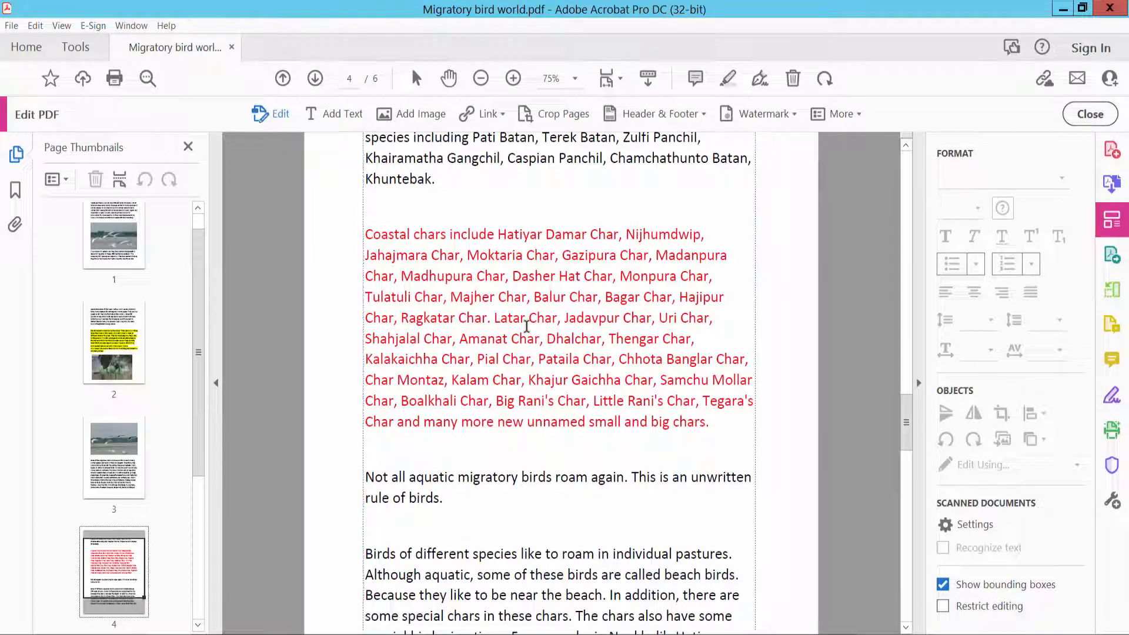
mouse_move(531, 338)
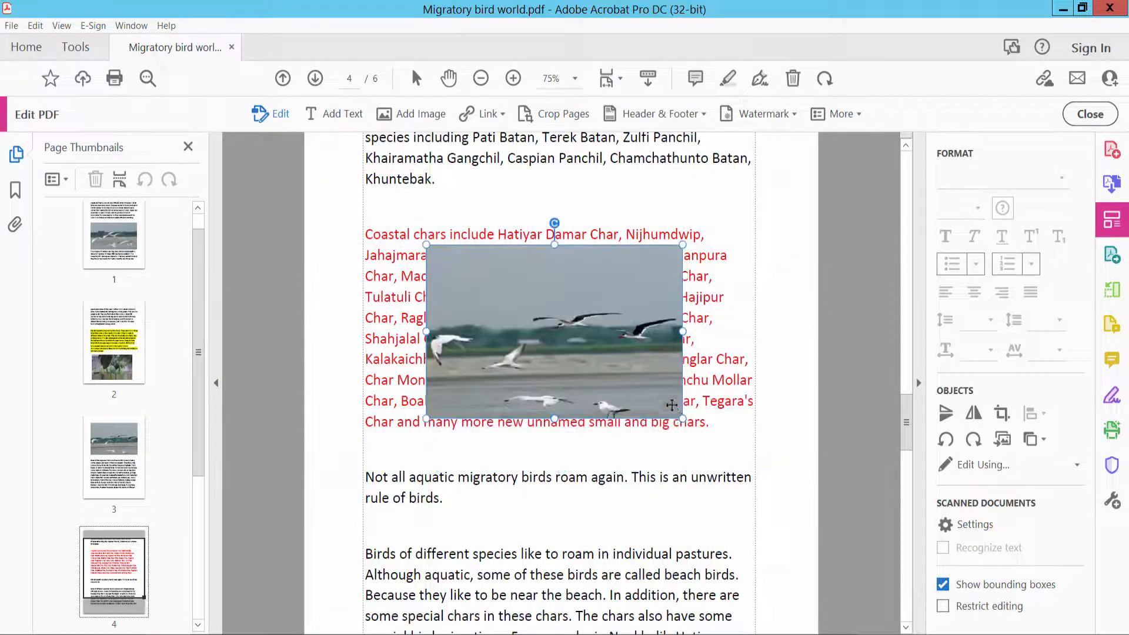
drag(555, 331, 588, 332)
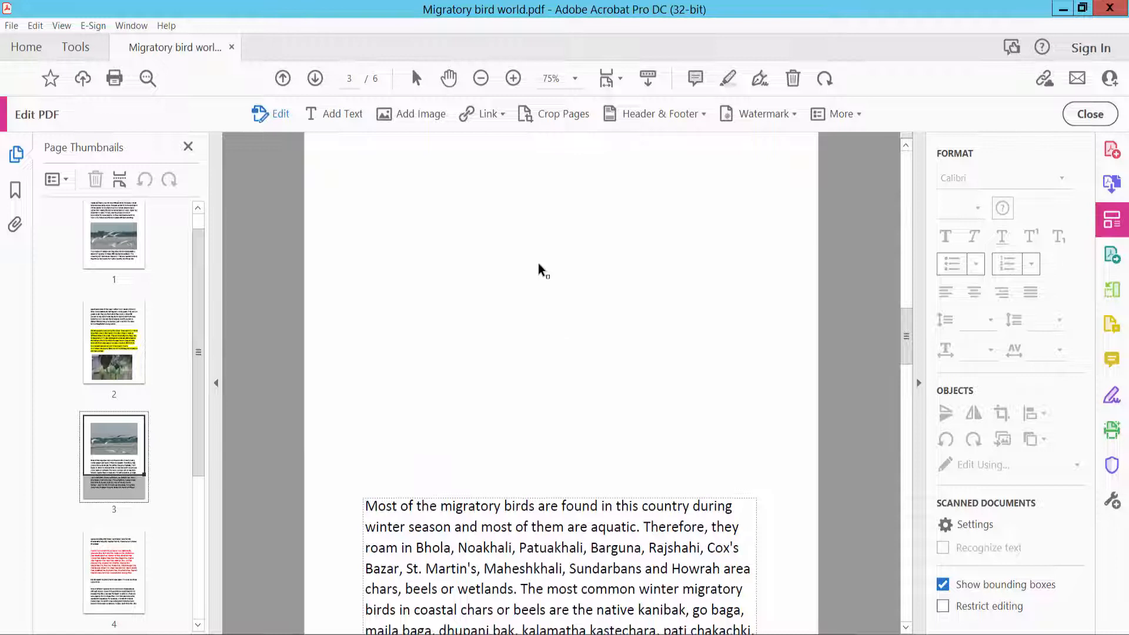
- Paste the birds photo into page 3's blank top area, then open the File menu
right_click(540, 269)
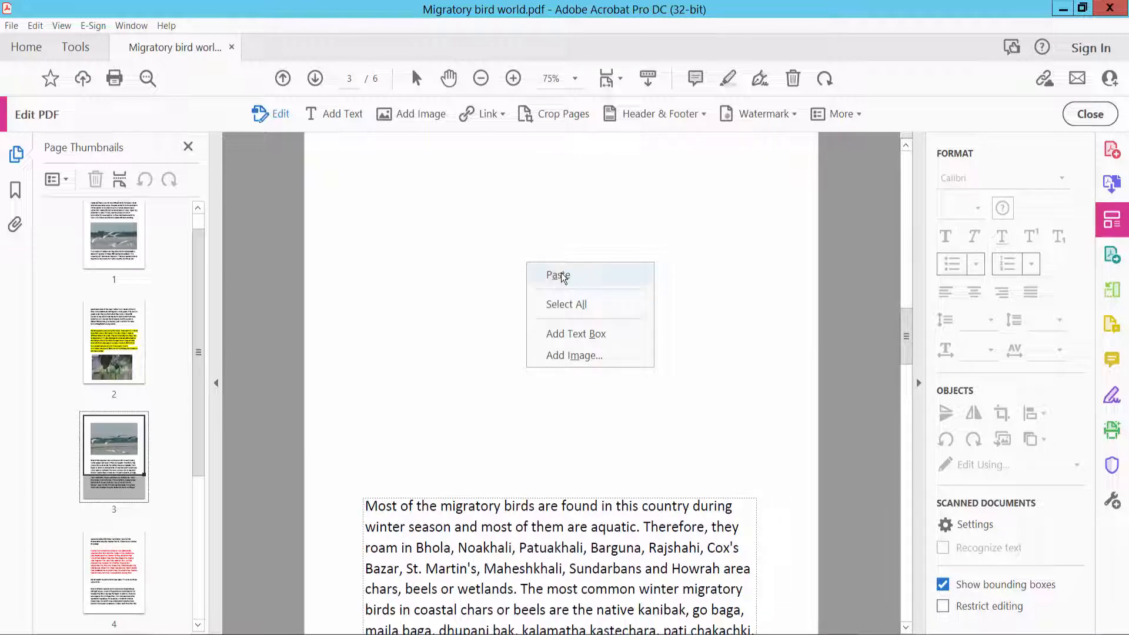
click(559, 275)
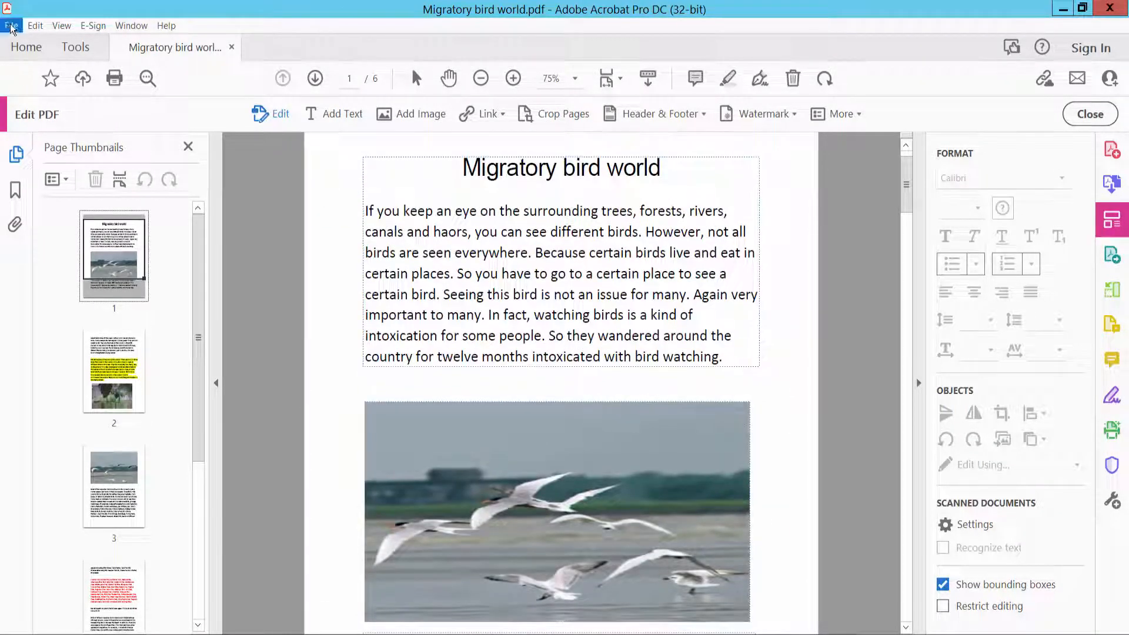
click(13, 25)
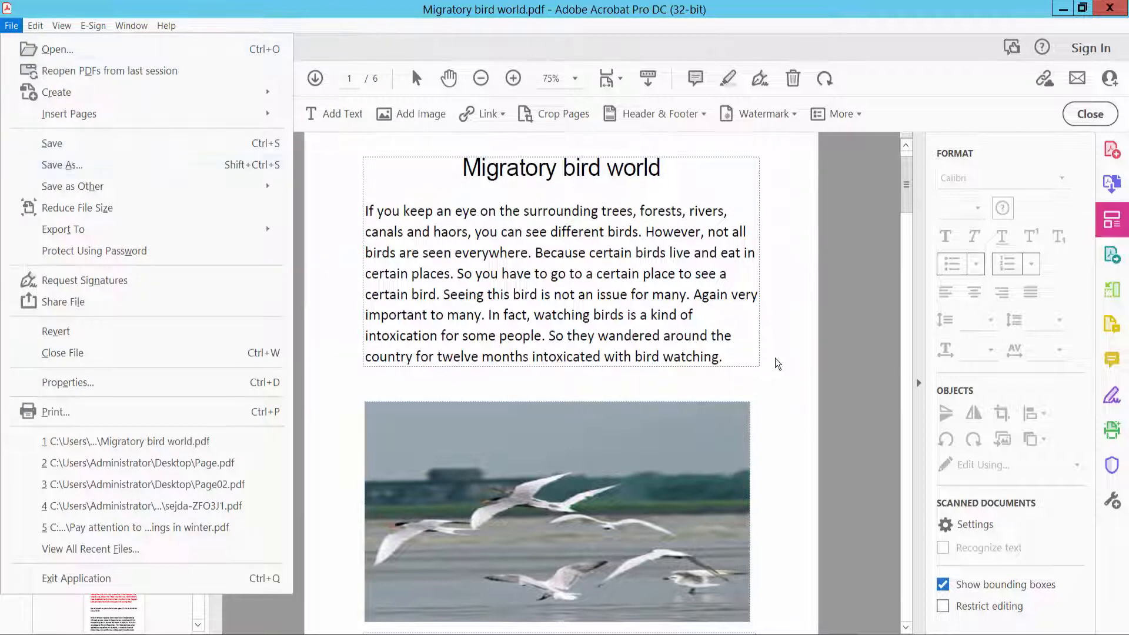